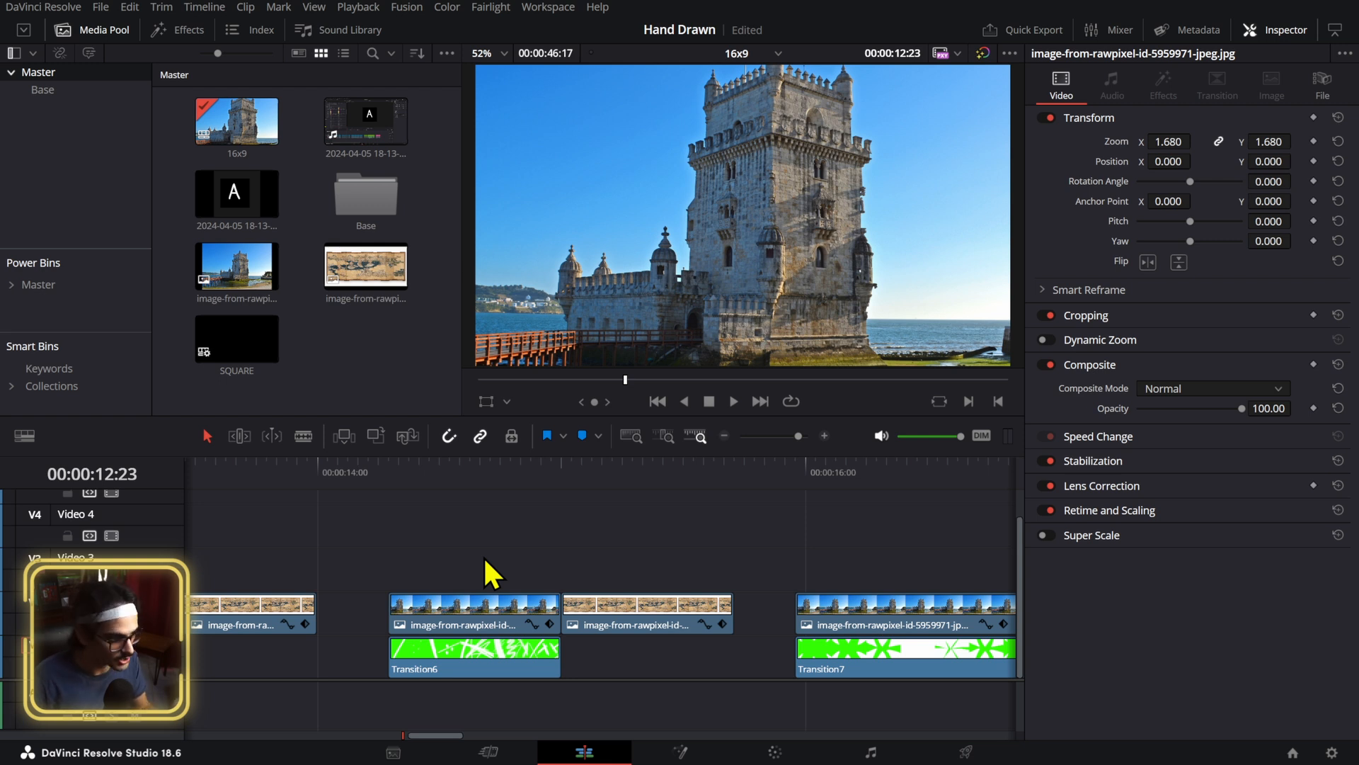
pyautogui.moveTo(464, 482)
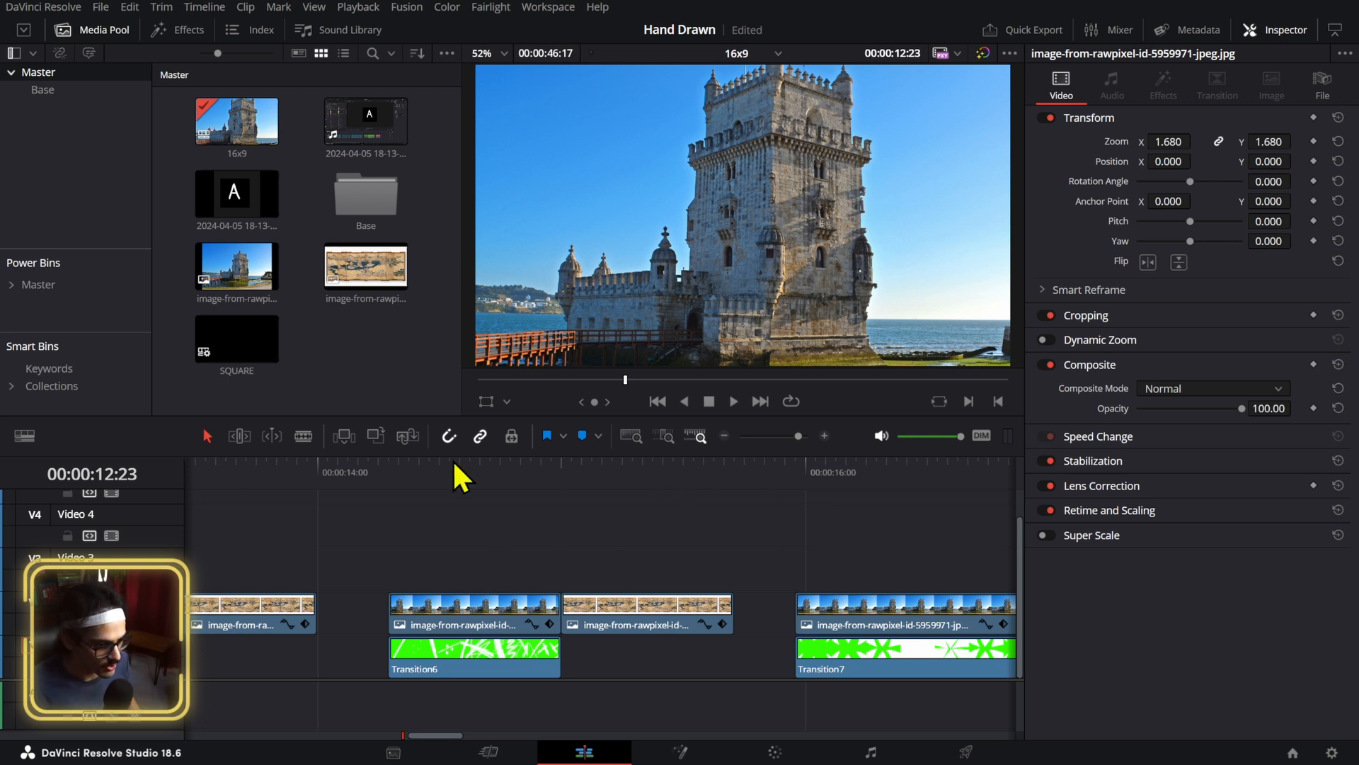
# - Show the Hand Drawn letter and number generators under Toolbox > Generators > SUALVI
pyautogui.click(187, 30)
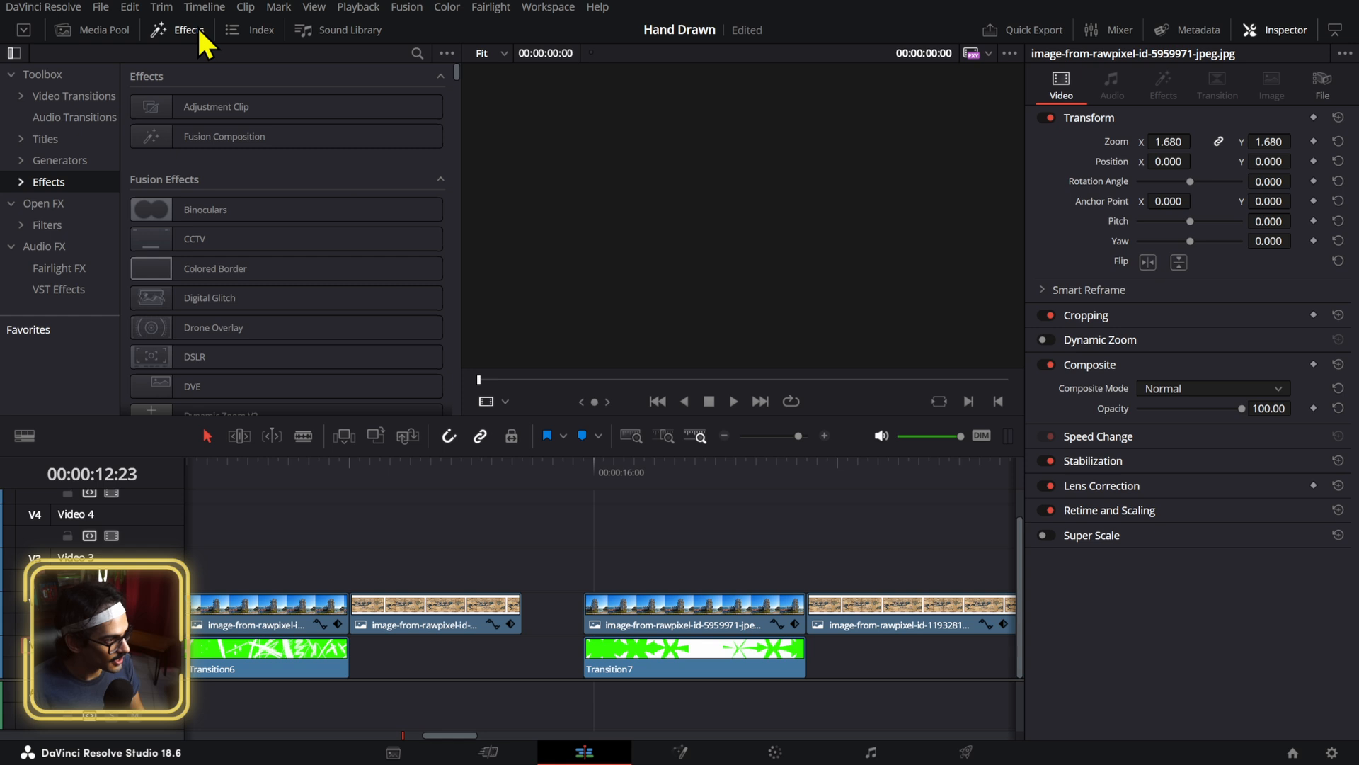
pyautogui.click(61, 160)
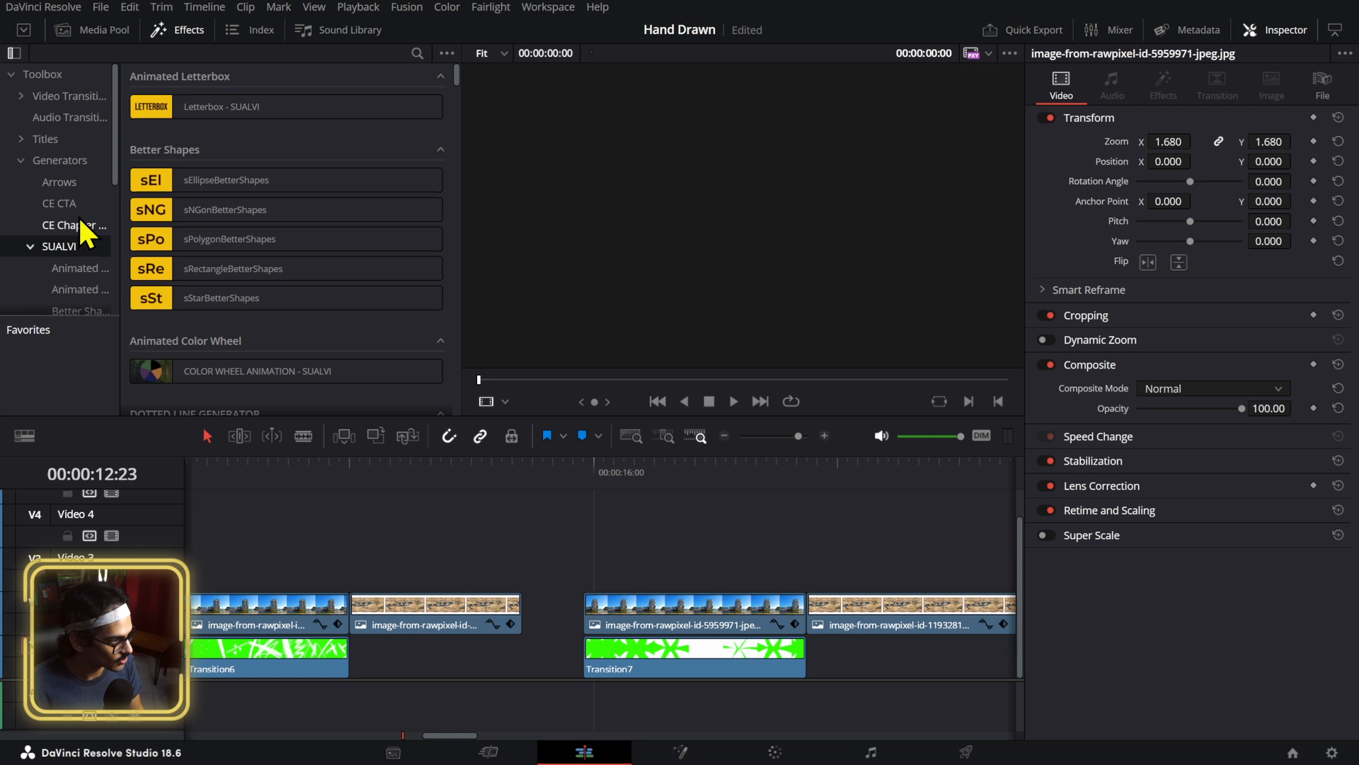
pyautogui.click(78, 247)
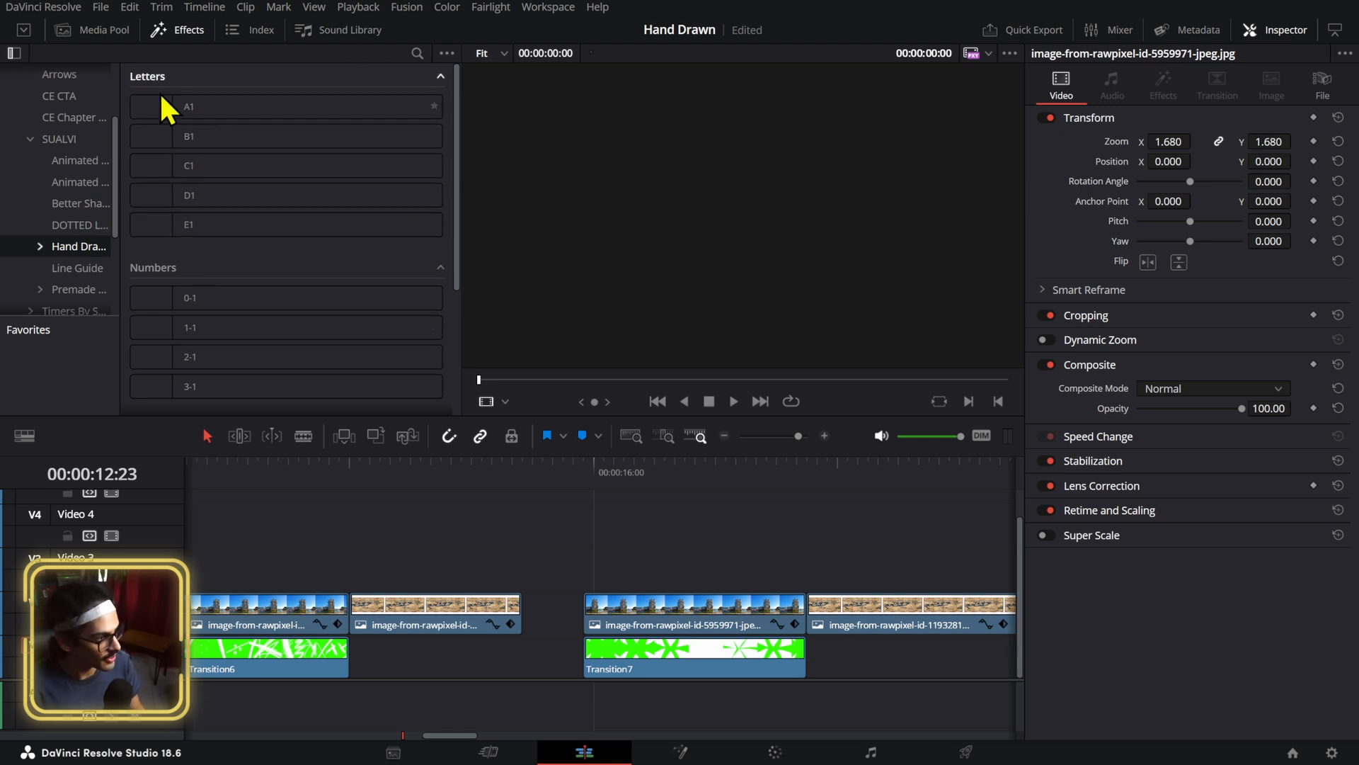
# - Place the A1 letter generator on V4 above the tower clip
pyautogui.click(217, 106)
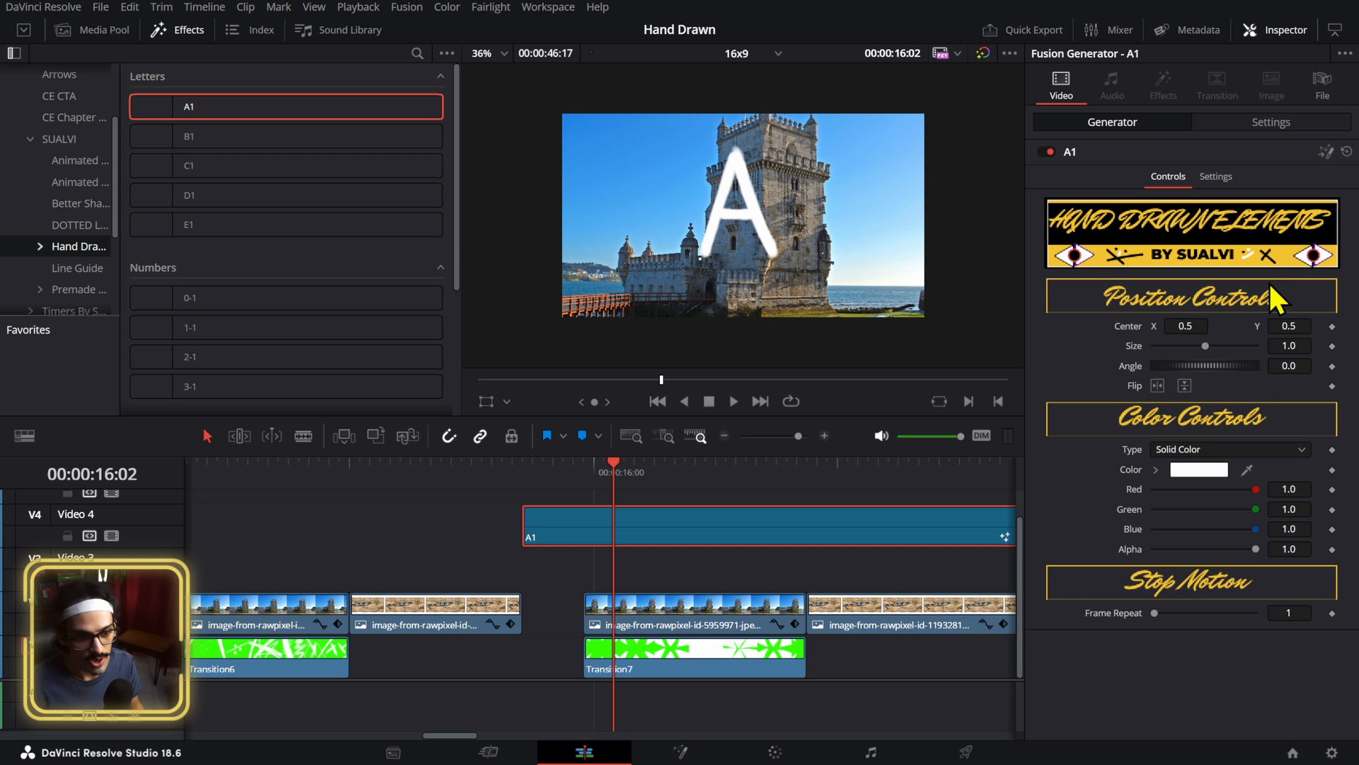
pyautogui.moveTo(1226, 435)
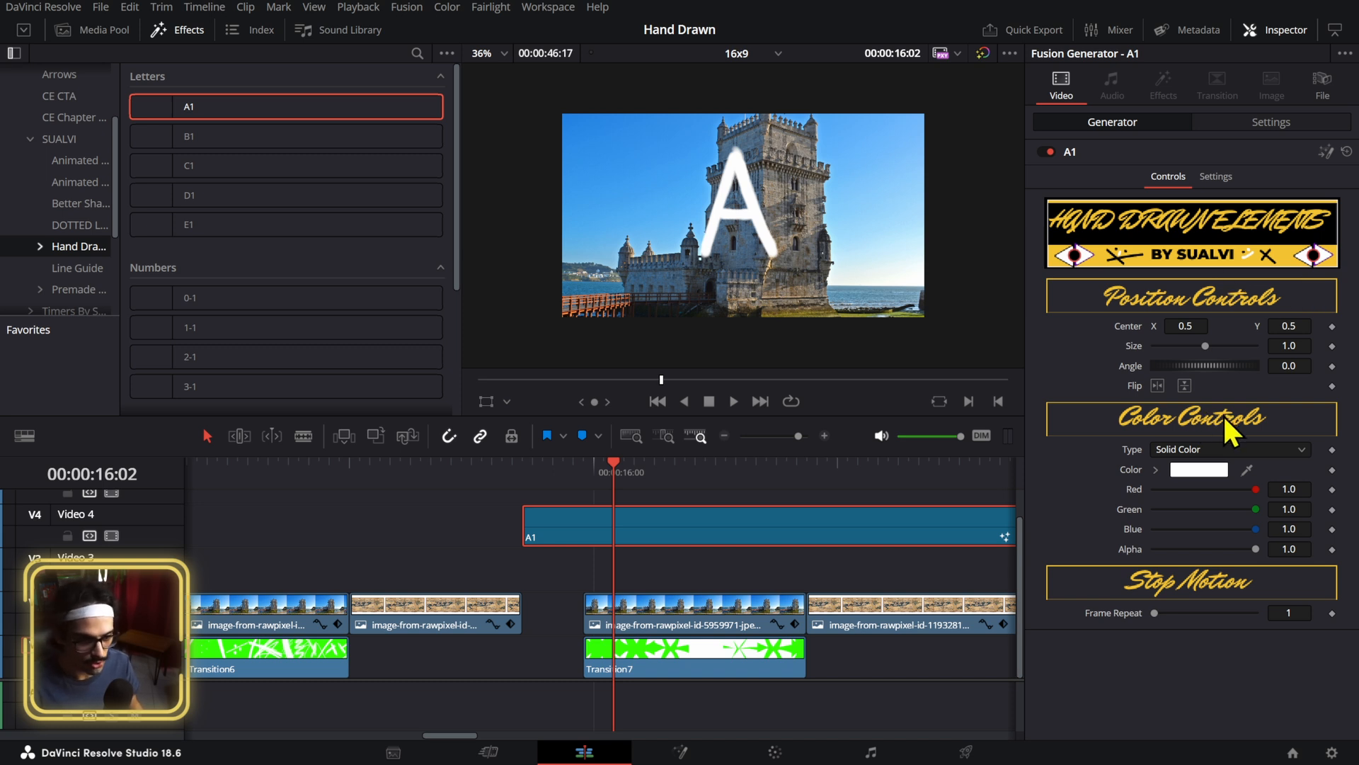
pyautogui.moveTo(1211, 323)
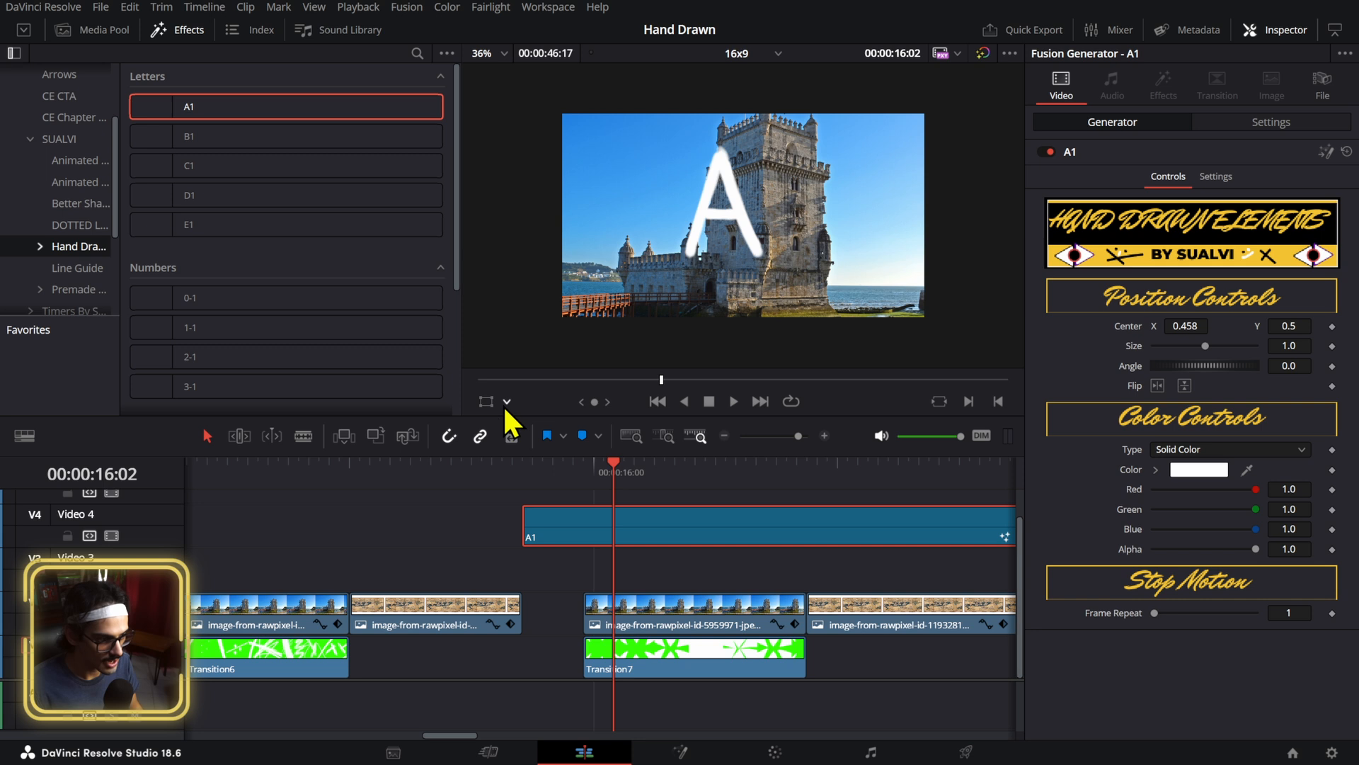
# - Open the A1 letter generator on the Fusion page
pyautogui.click(522, 472)
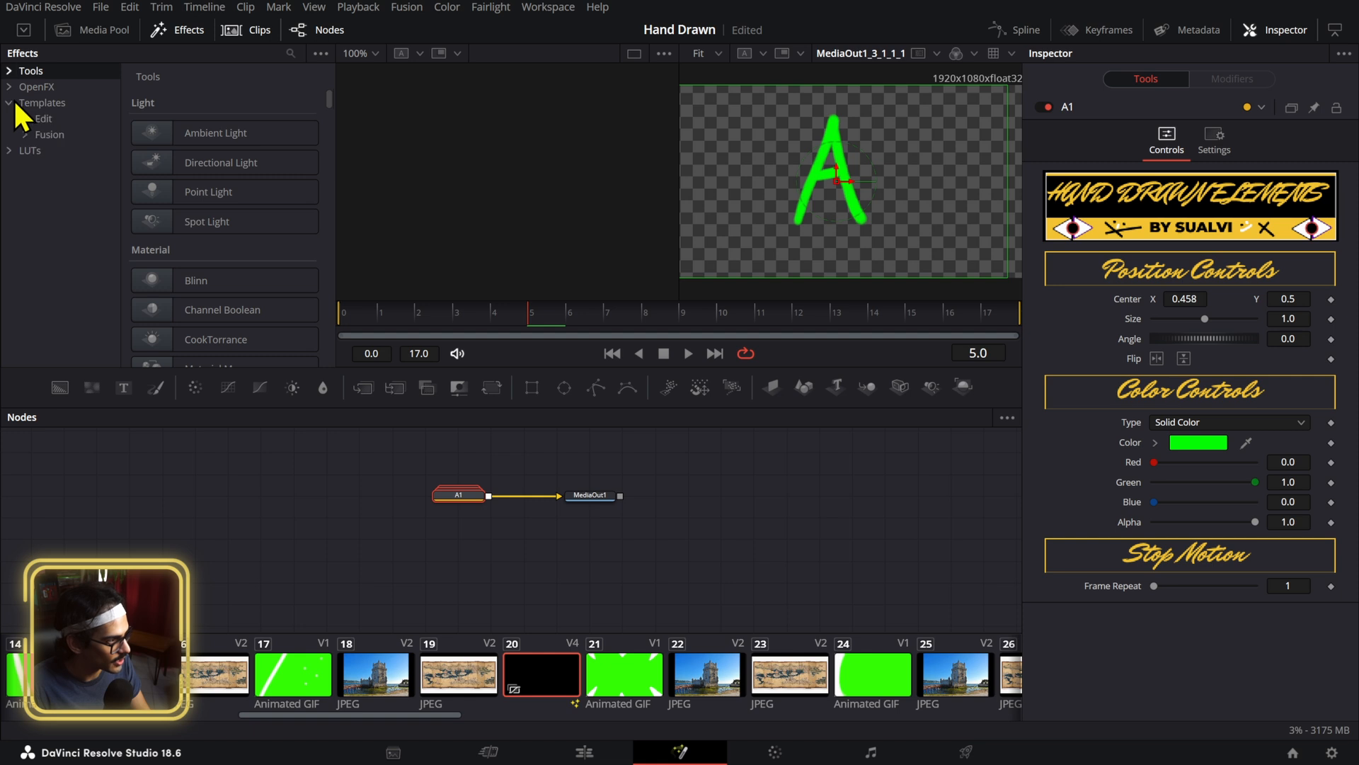
# - Show the Hand Drawn shapes in Fusion's Templates > SUALVI library to reach Arrow-2
pyautogui.click(33, 118)
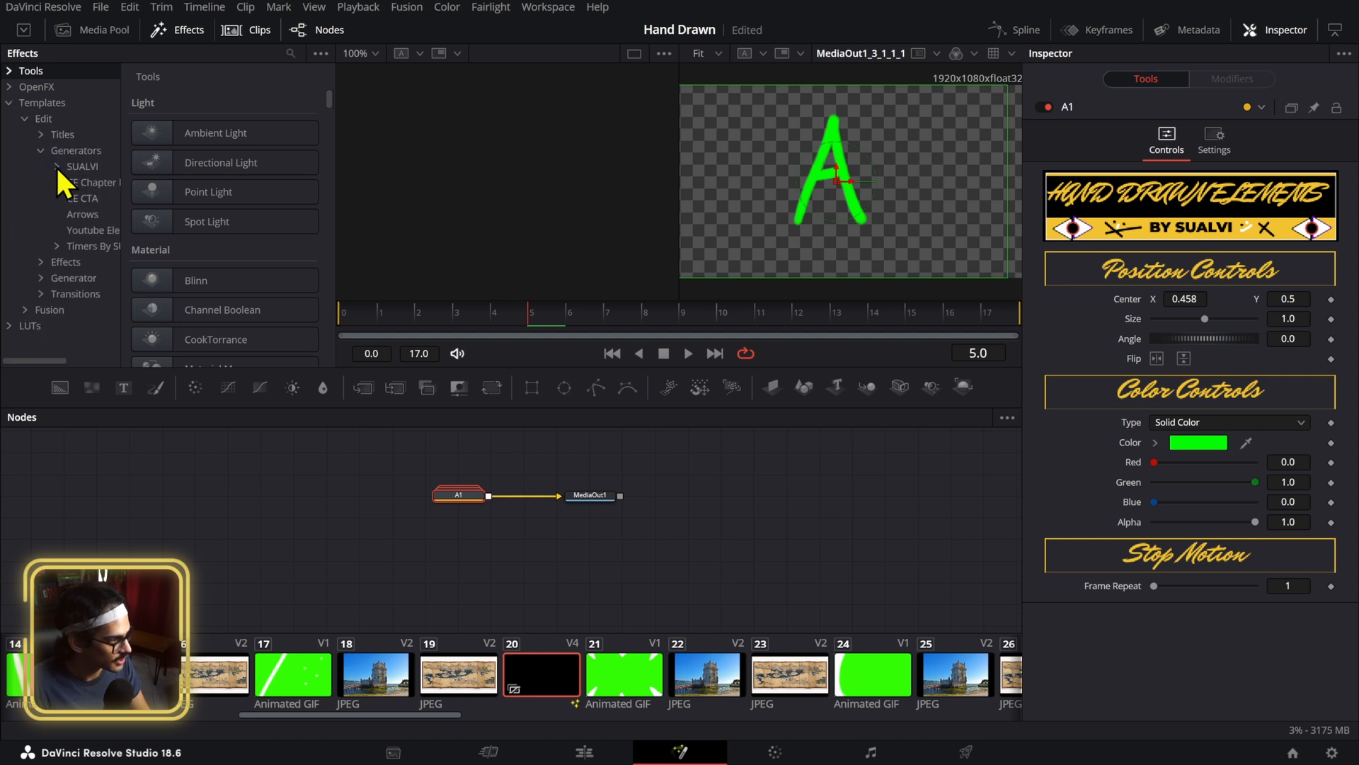
pyautogui.click(54, 166)
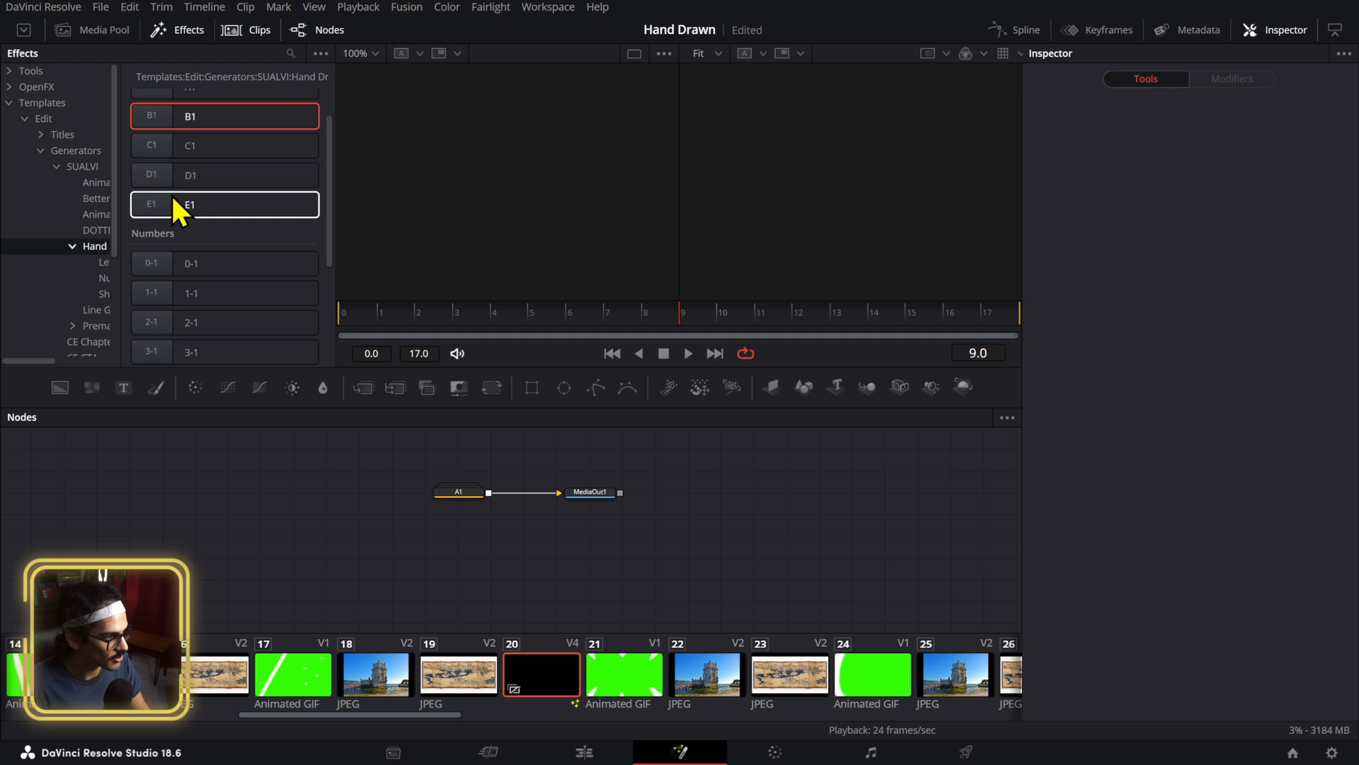
pyautogui.scroll(-3)
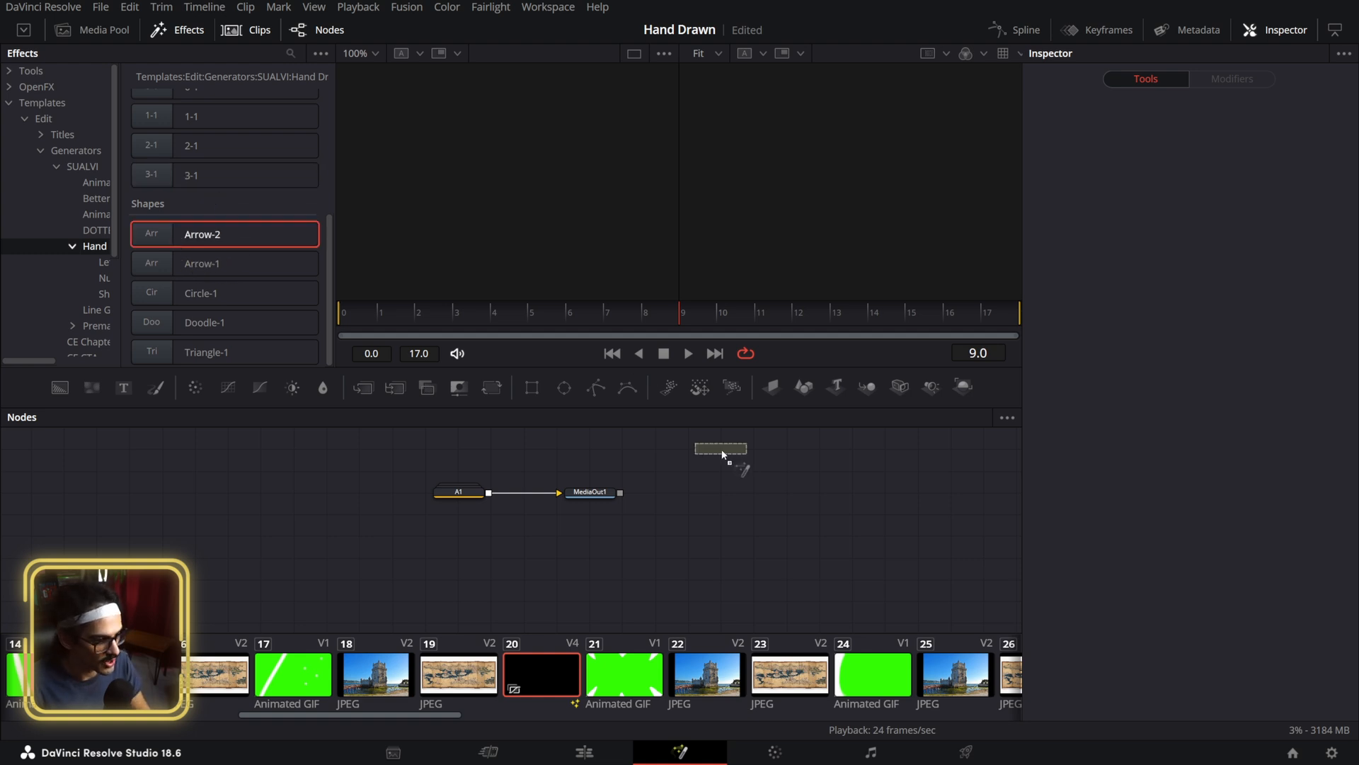
# - Add the Arrow-2 node to the graph and return to the edit timeline
pyautogui.click(722, 450)
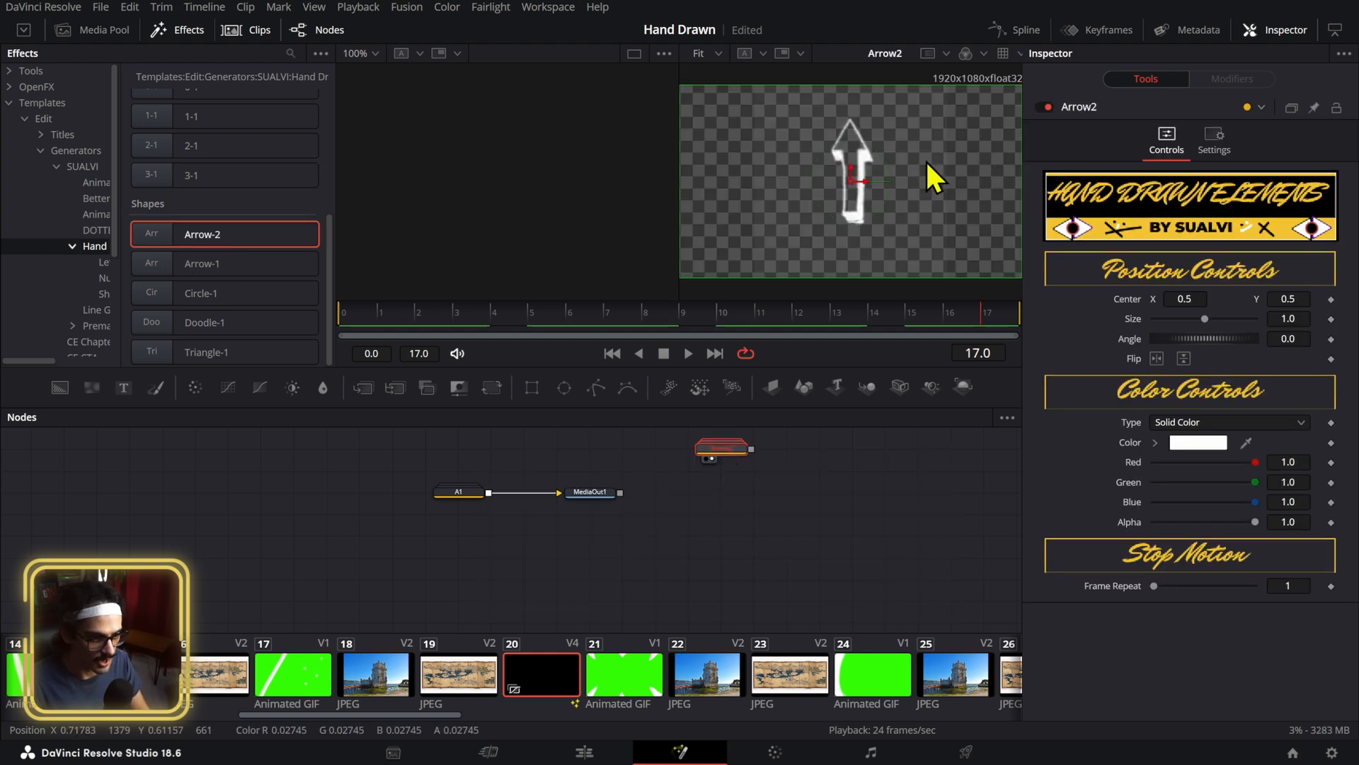
pyautogui.click(201, 292)
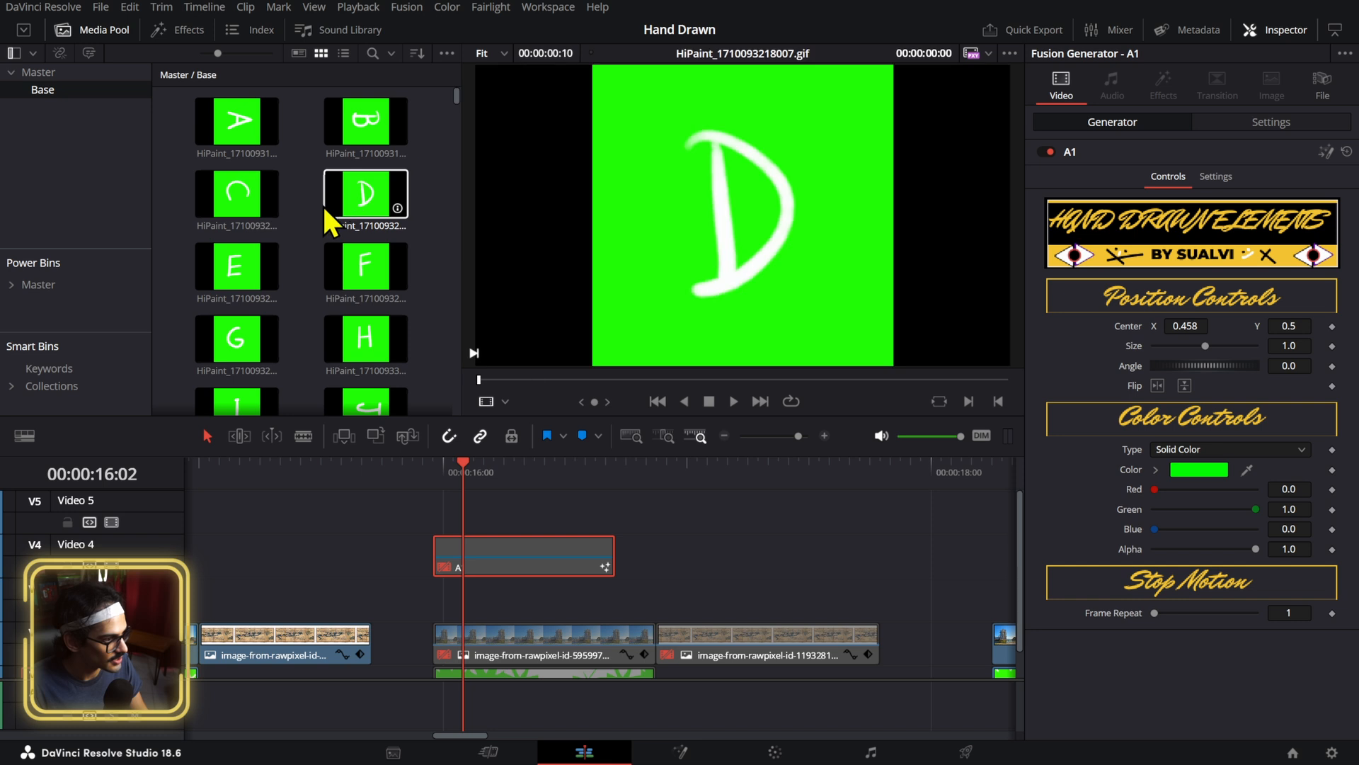
# - Find and preview the Transition15 paint-on clip placed over the tower-map cut
pyautogui.scroll(-3)
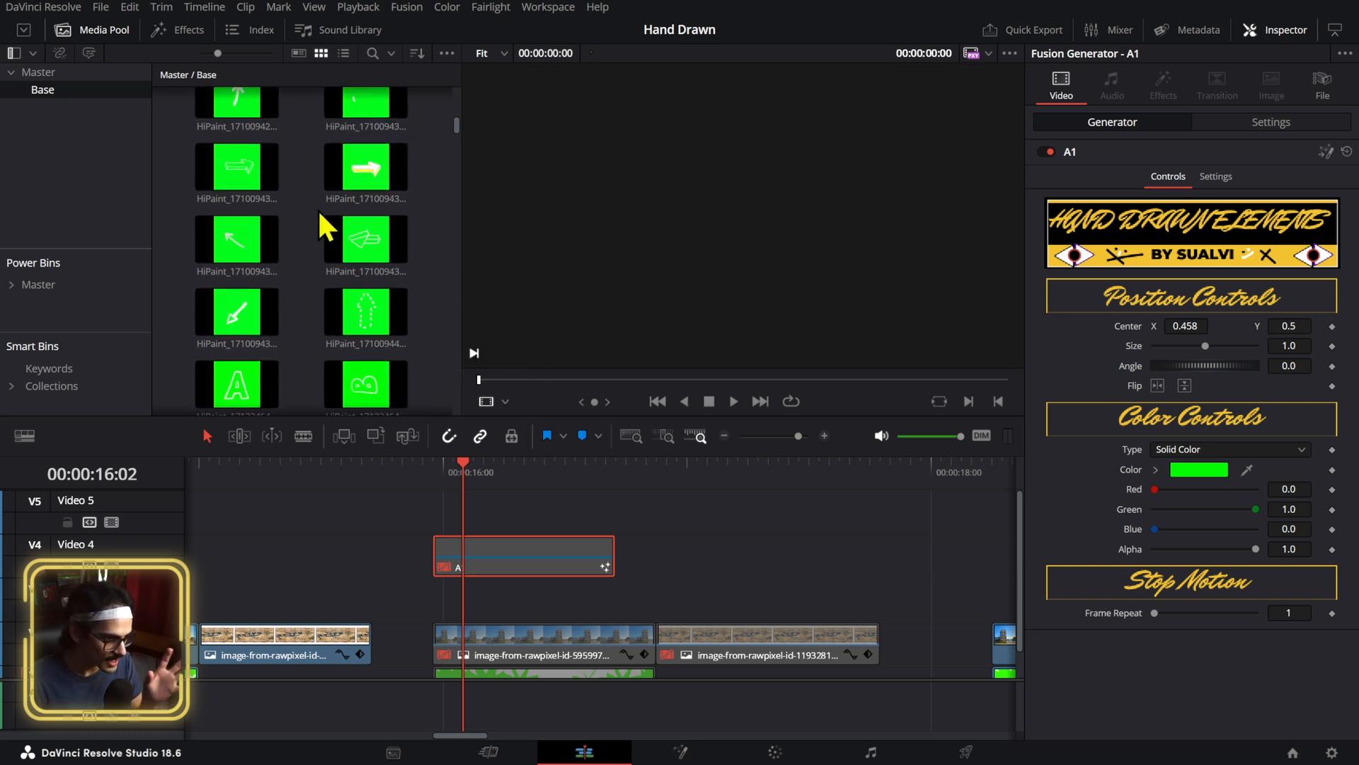
pyautogui.scroll(-3)
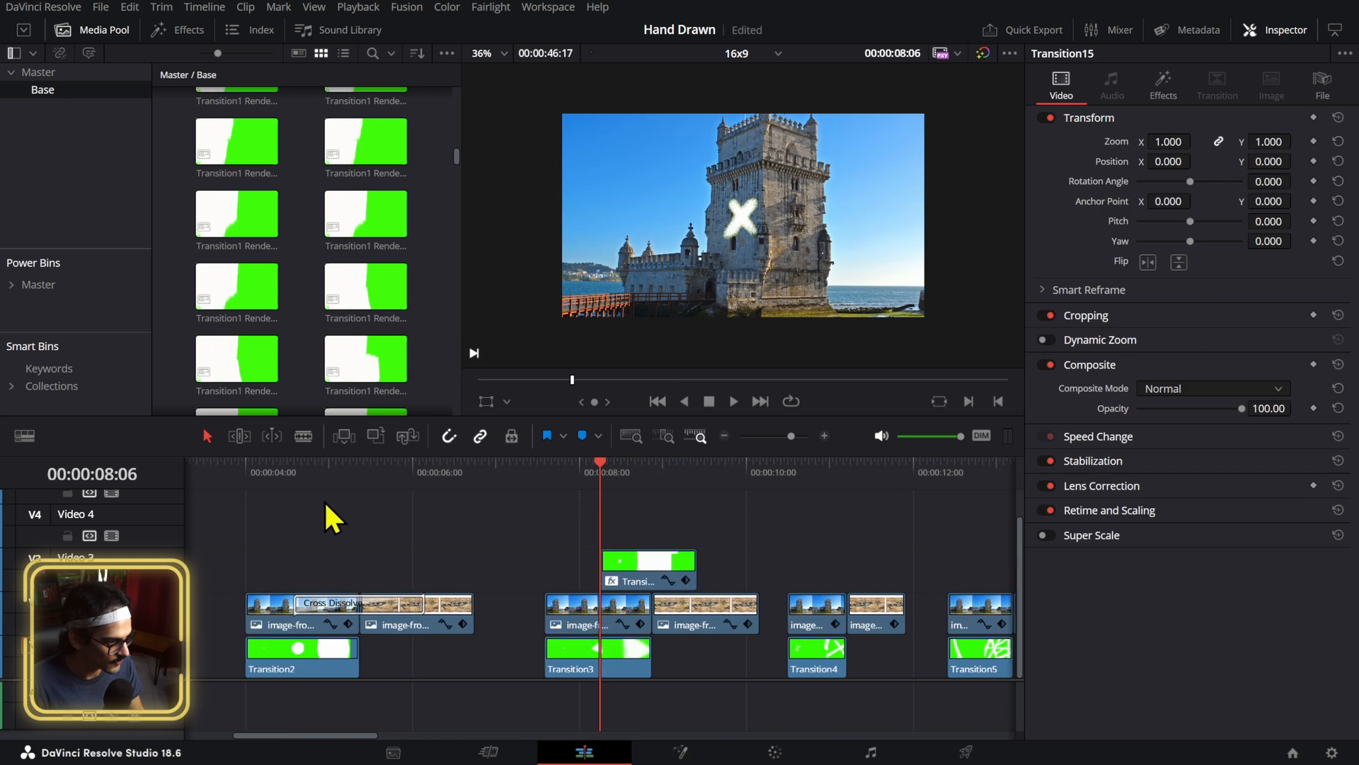
pyautogui.click(733, 401)
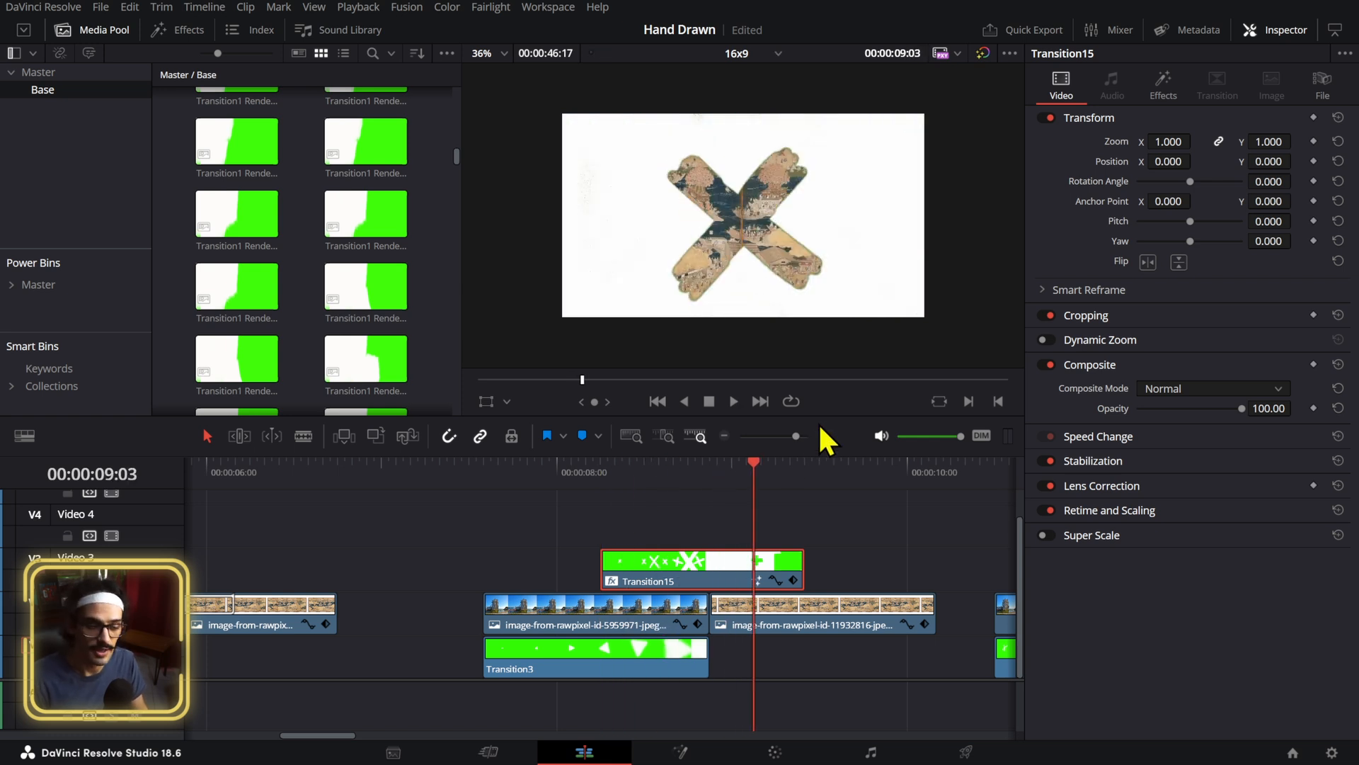
pyautogui.moveTo(688, 566)
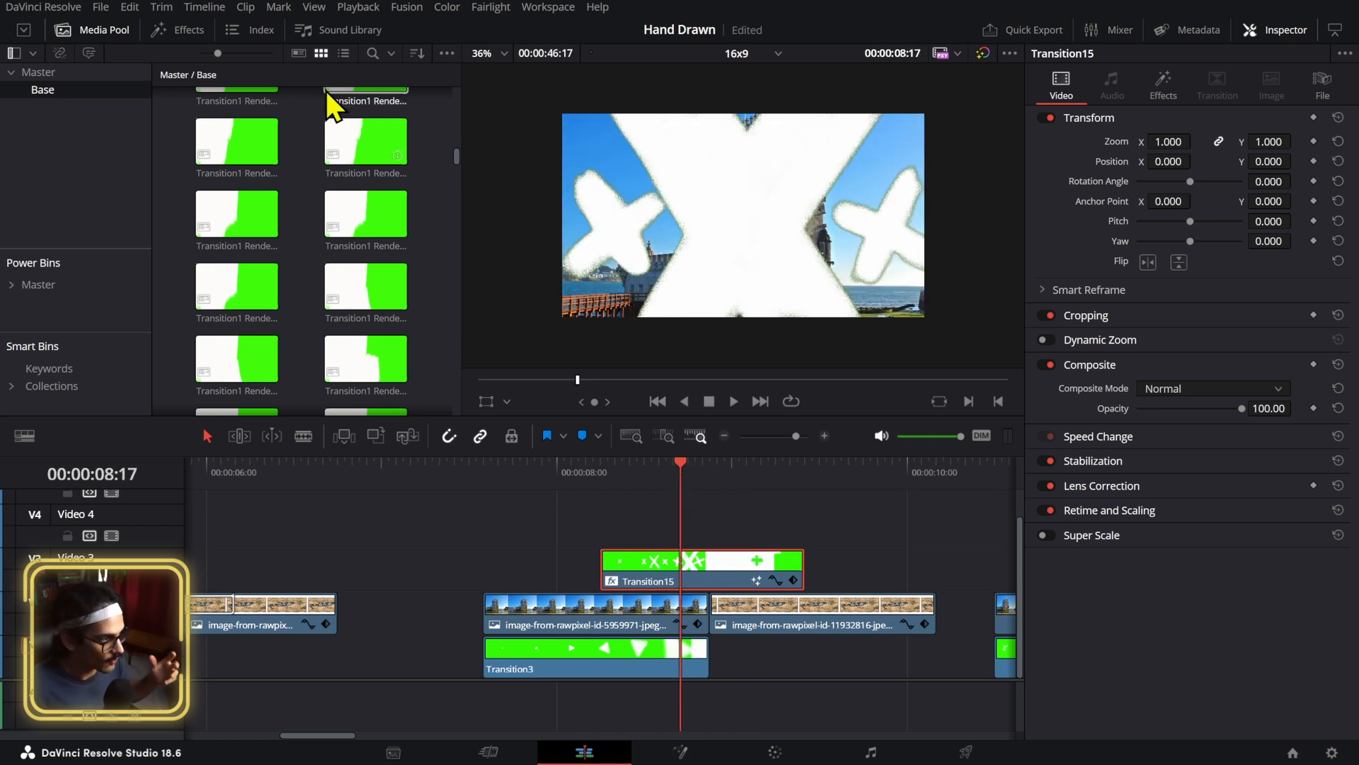
# - Show the SUALVI Hand Drawn video transitions under Toolbox > Video Transitions
pyautogui.click(187, 30)
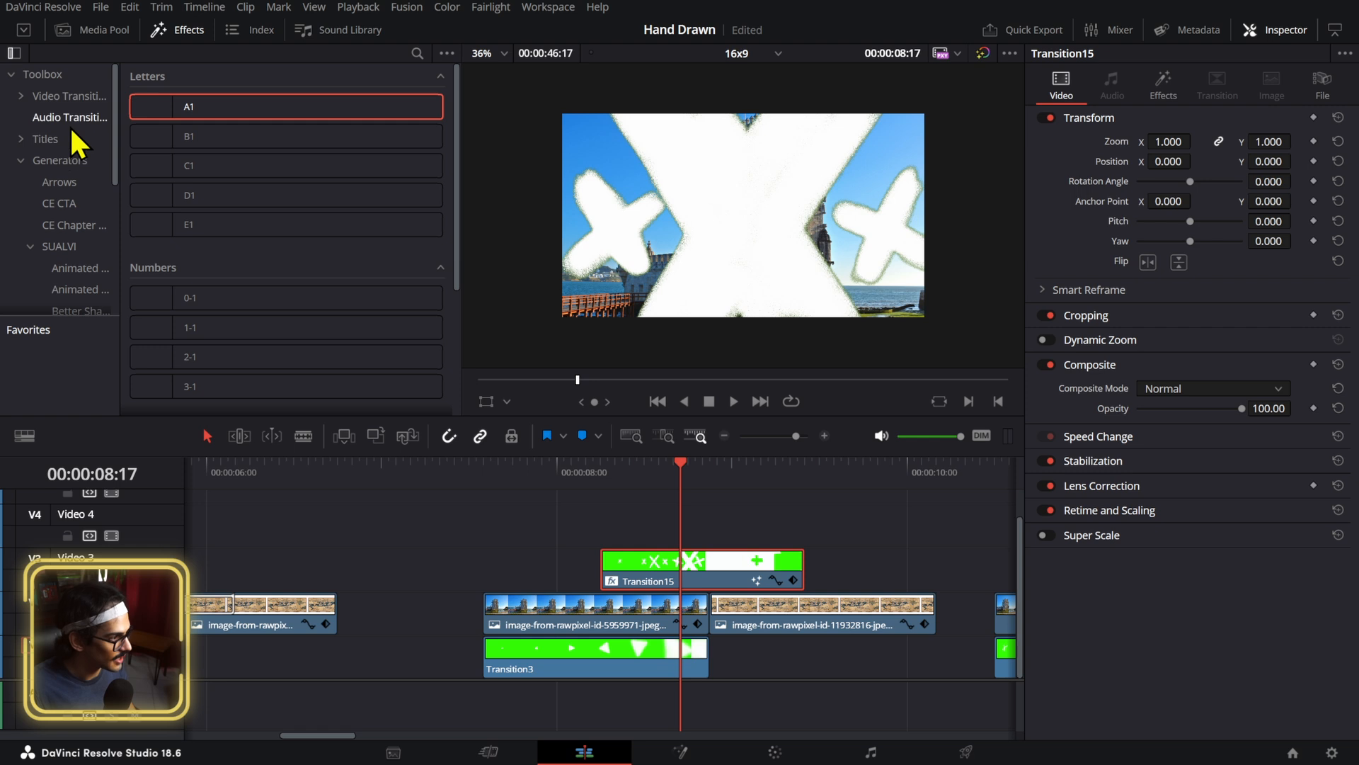
pyautogui.click(65, 96)
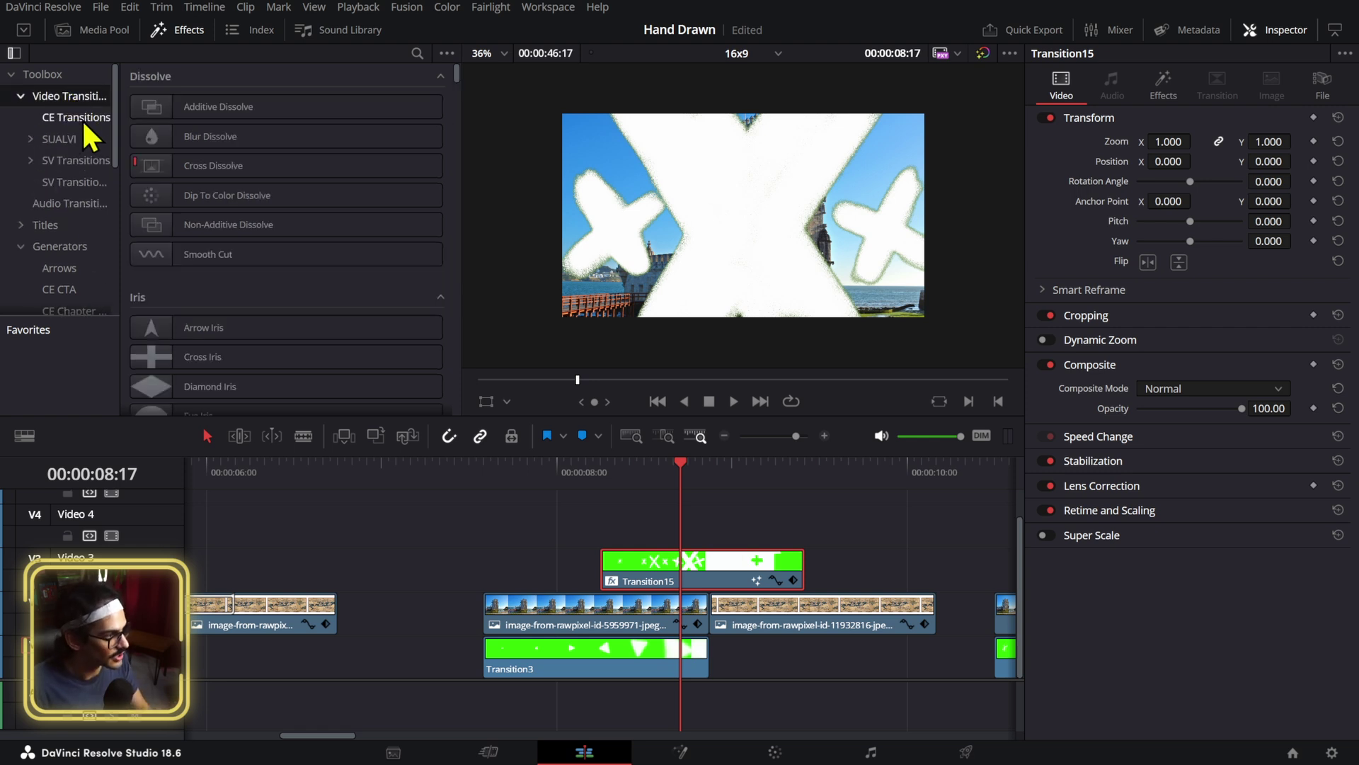
pyautogui.click(58, 138)
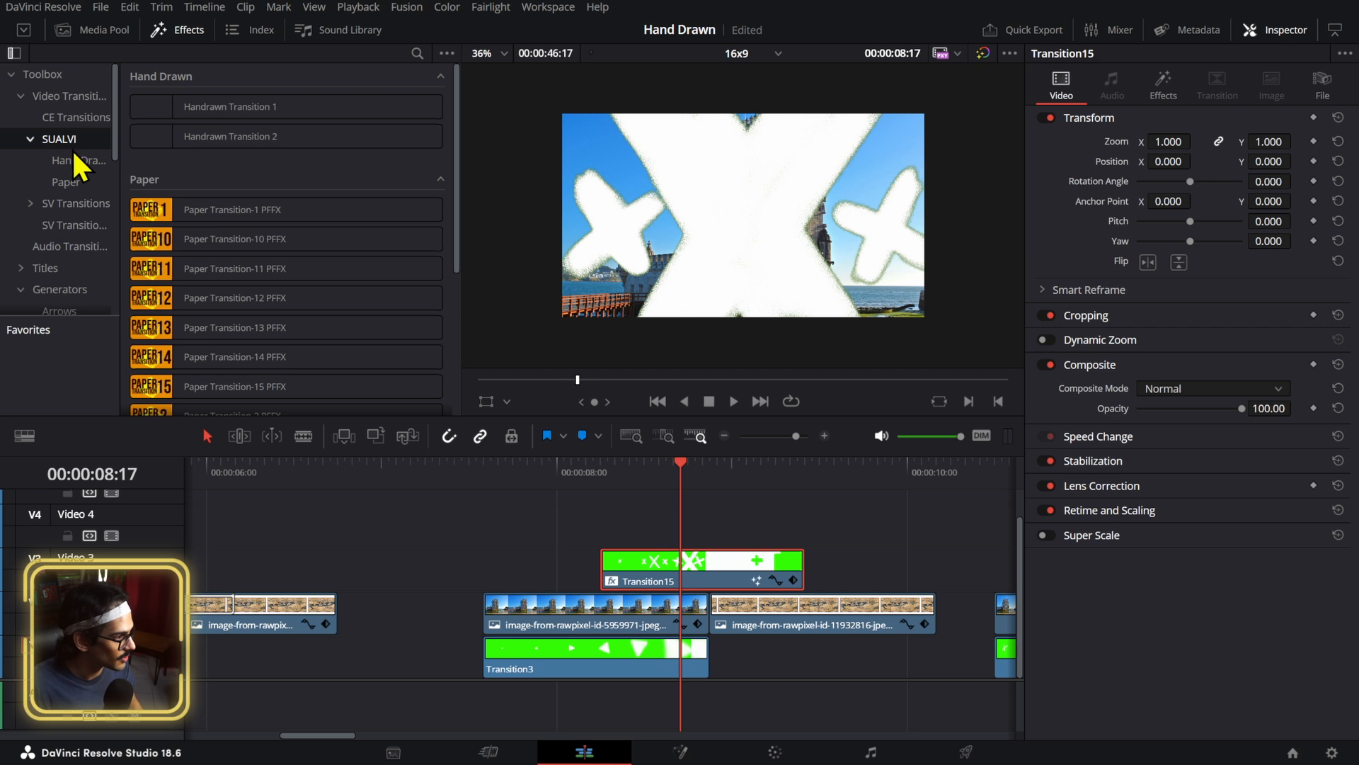
pyautogui.click(246, 106)
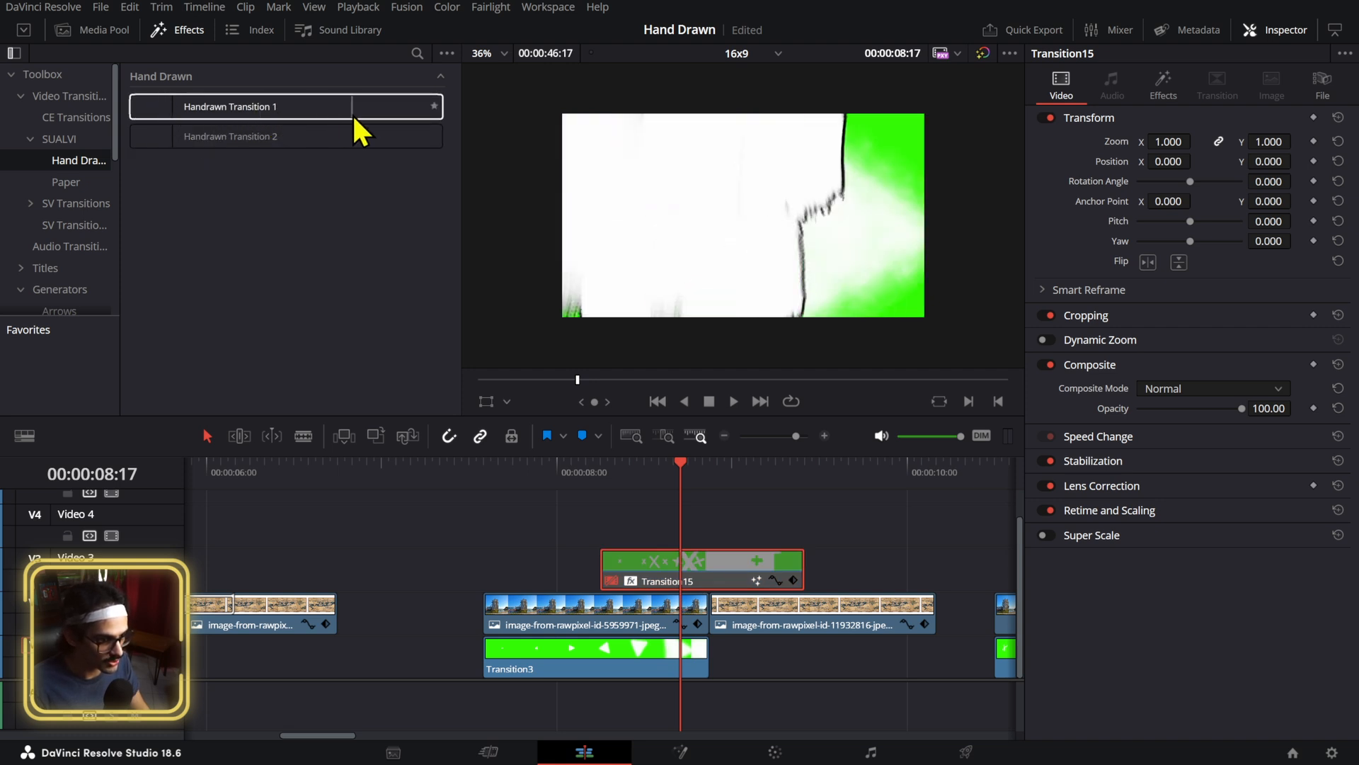
# - Put Handrawn Transition 1 on the cut between the tower and map photos
pyautogui.click(595, 657)
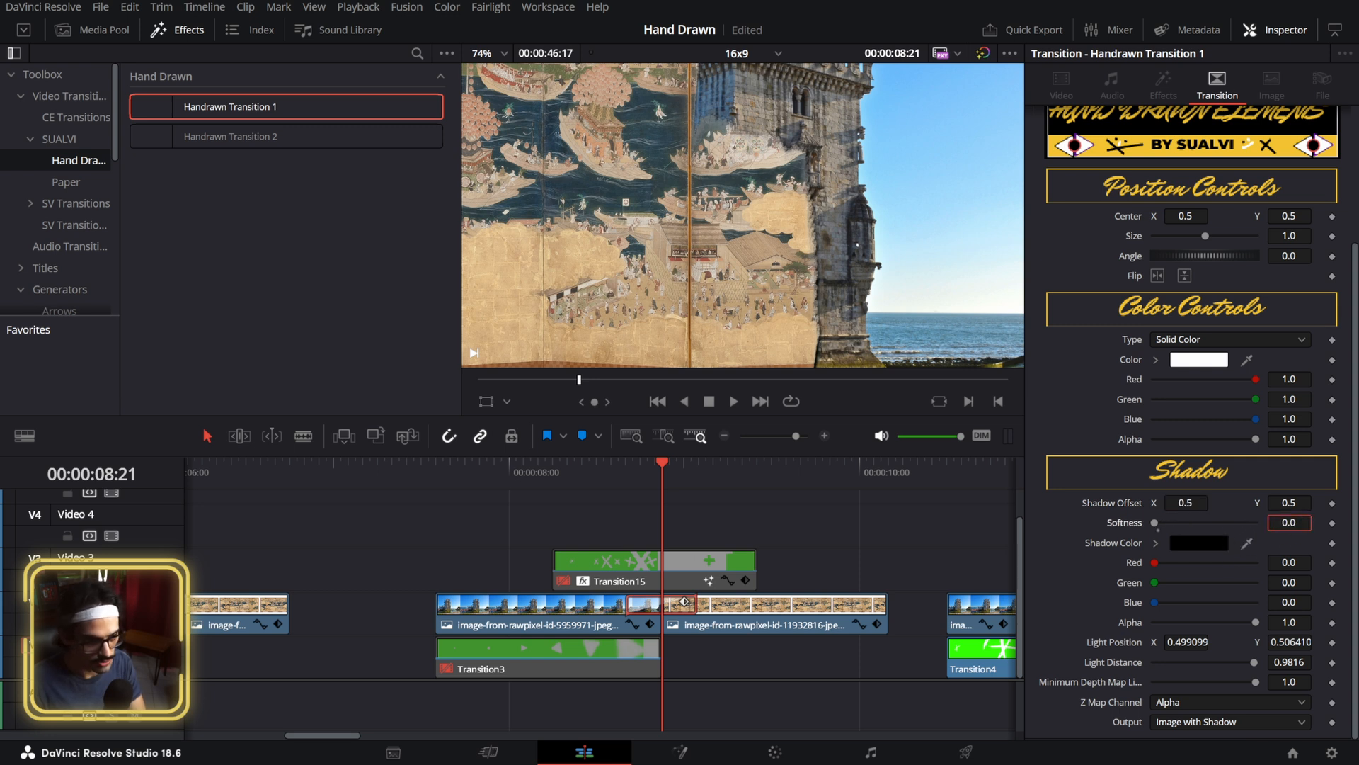
# - Raise the transition's Shadow Softness from 0 to about 0.04
pyautogui.click(1186, 503)
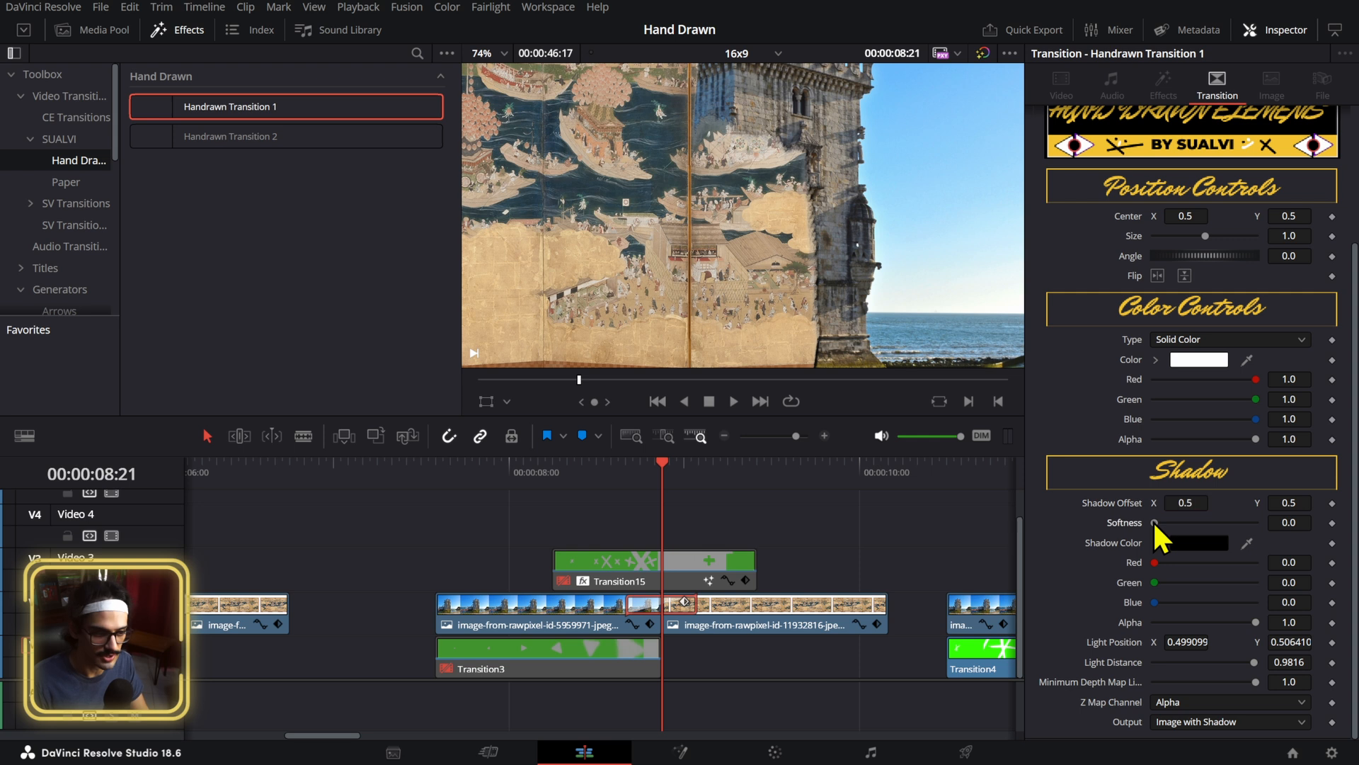
pyautogui.moveTo(1156, 522); pyautogui.dragTo(1236, 523)
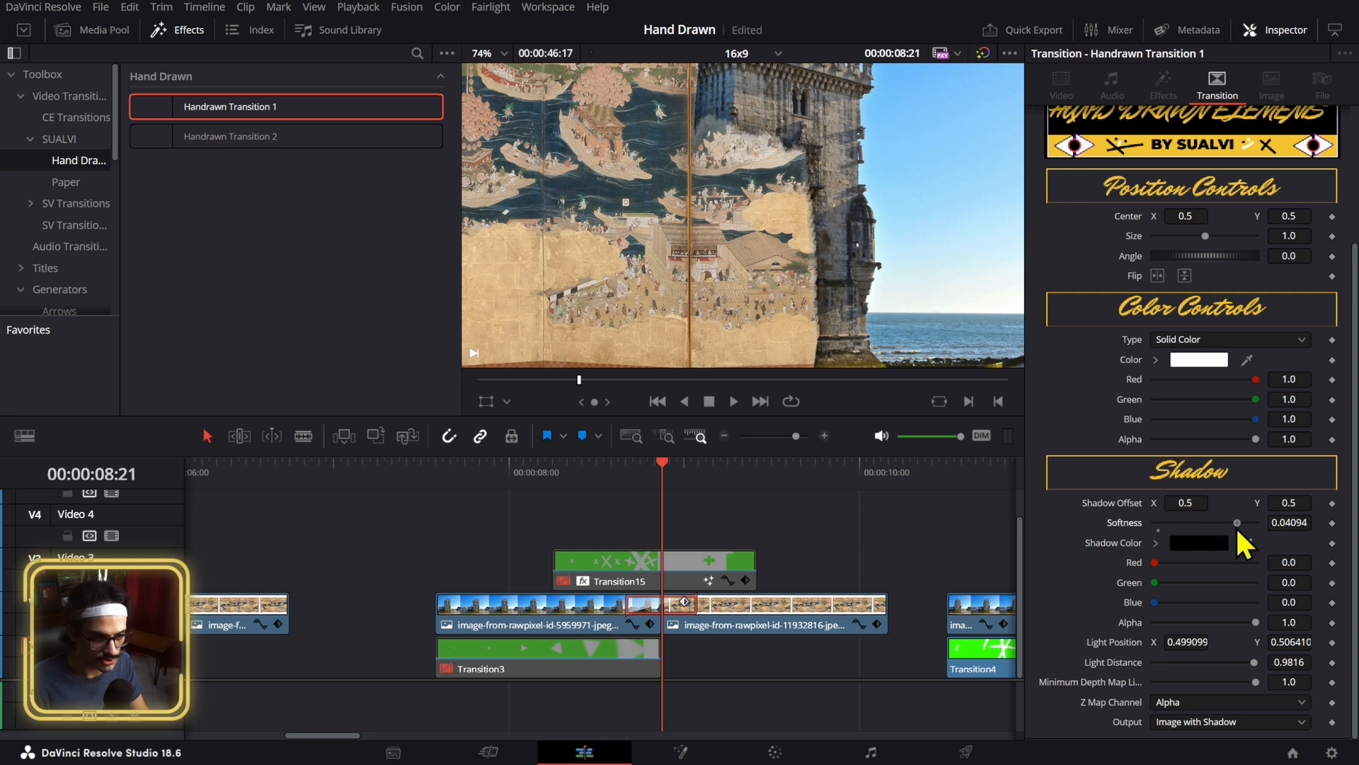